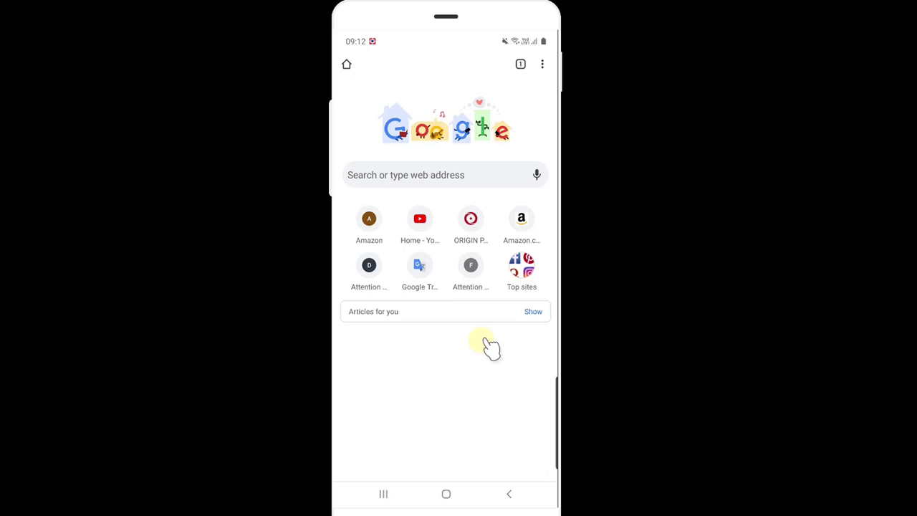
mouse_move(465, 86)
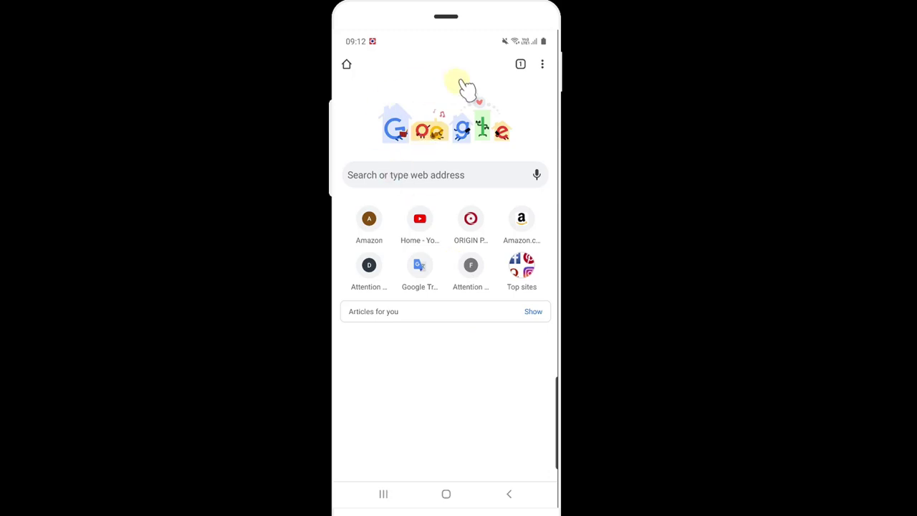
mouse_move(548, 72)
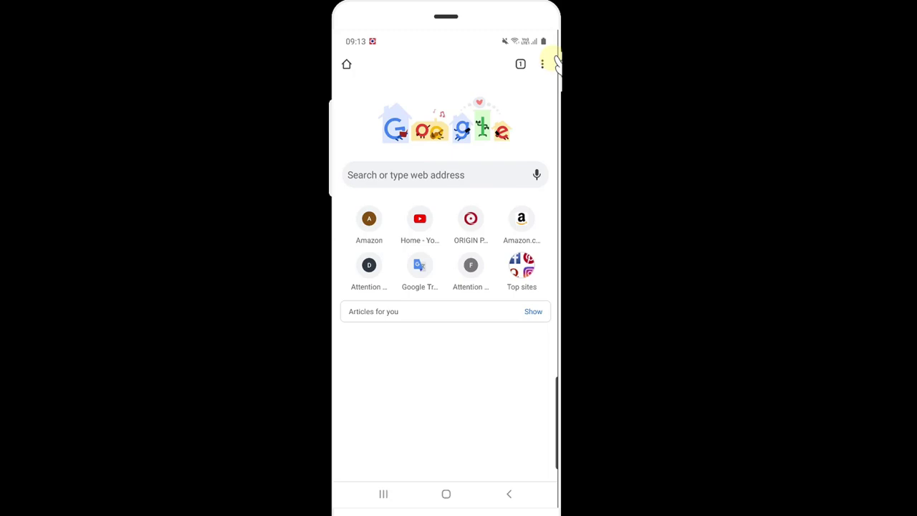
Go to Chrome's Settings and its Payment methods page listing the saved Visa cards.
click(543, 65)
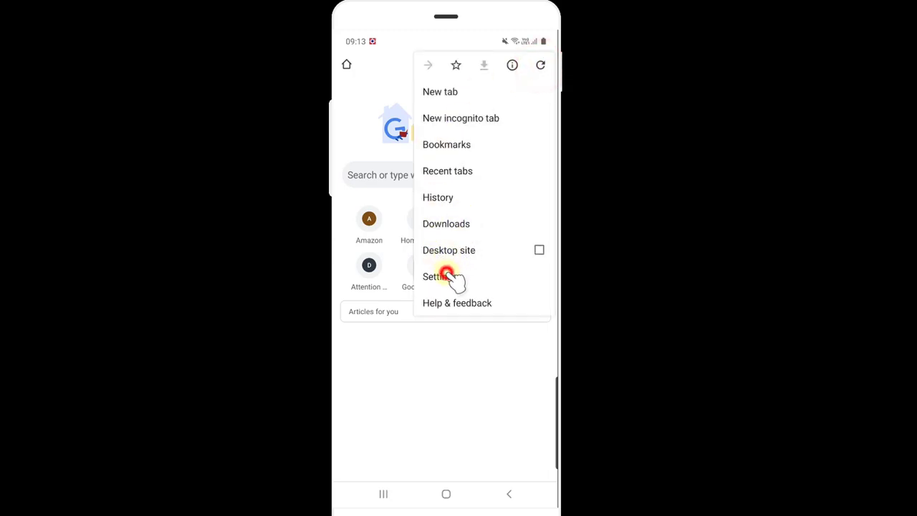
click(436, 277)
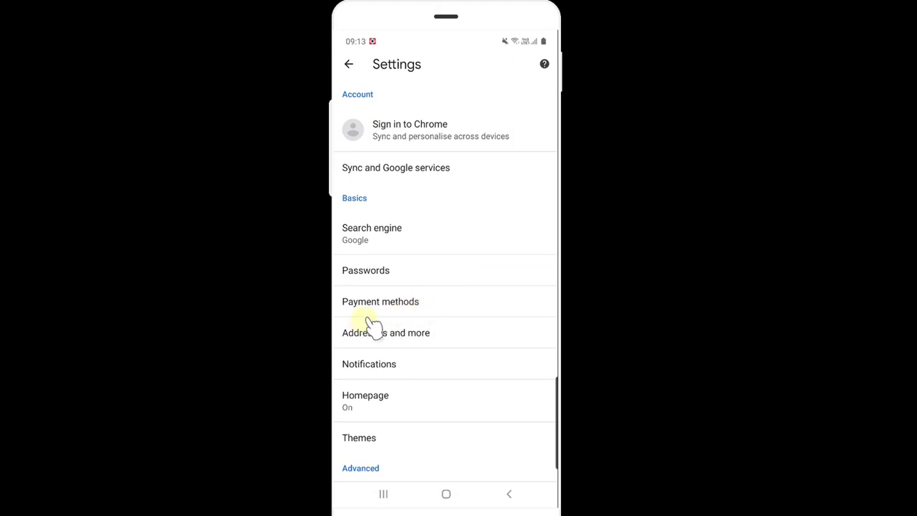
mouse_move(413, 308)
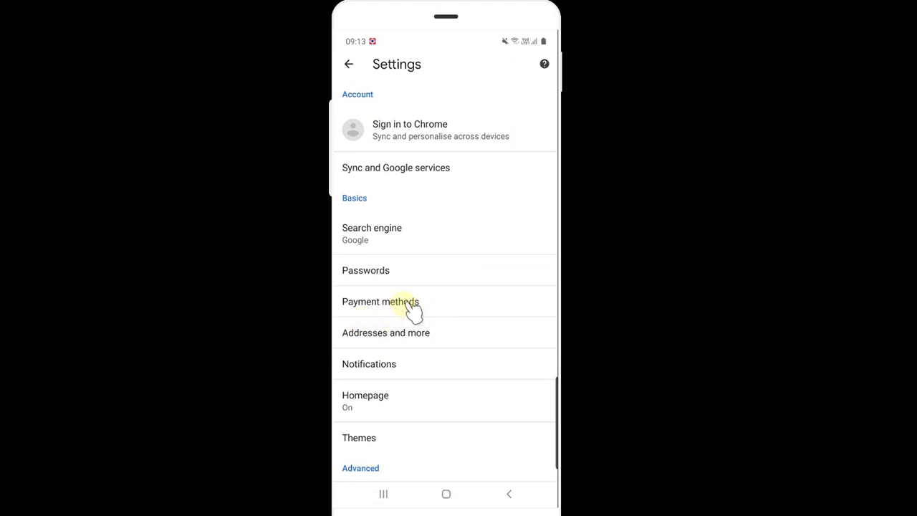
click(380, 302)
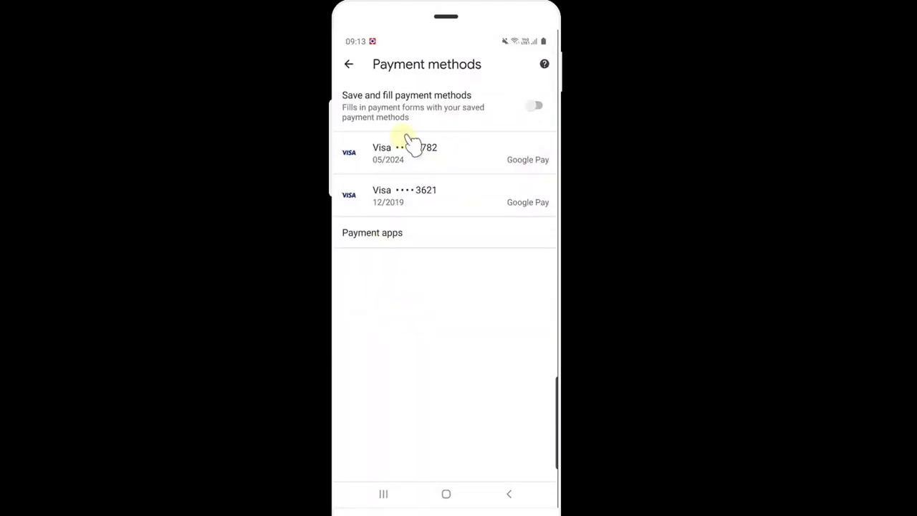
mouse_move(444, 251)
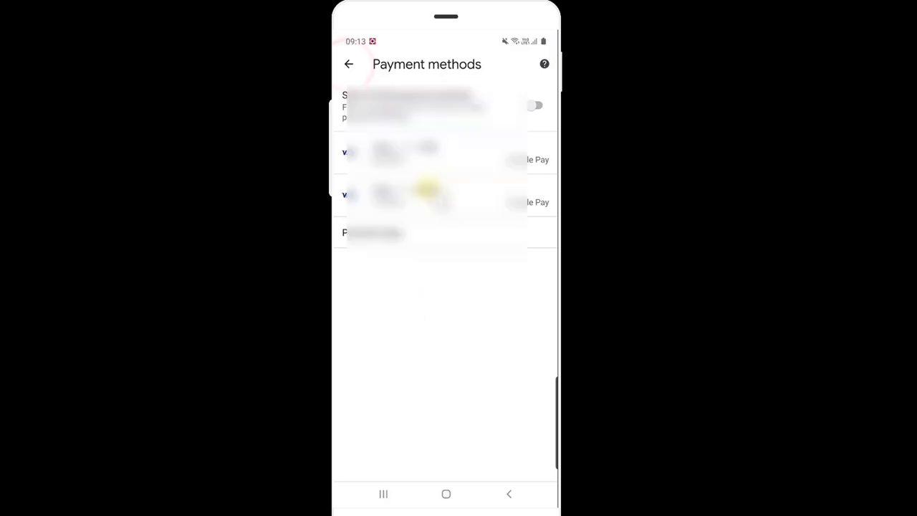
click(430, 152)
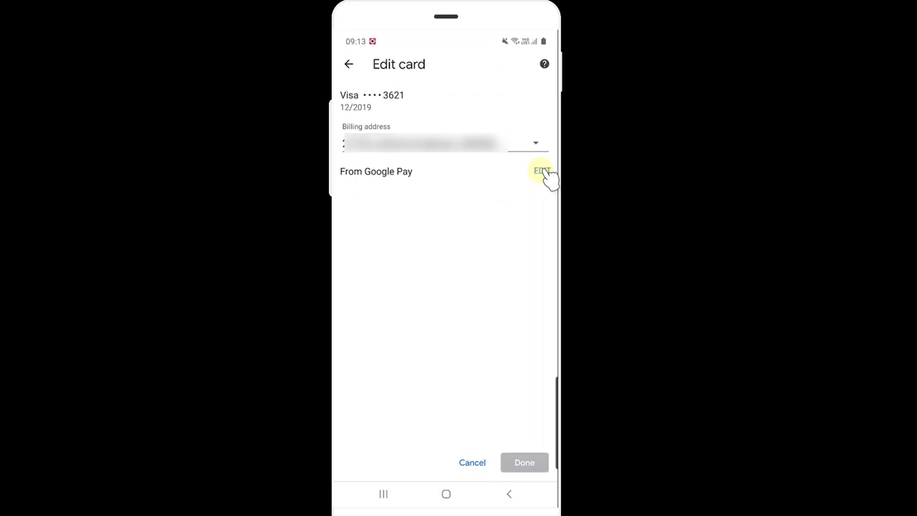
click(542, 172)
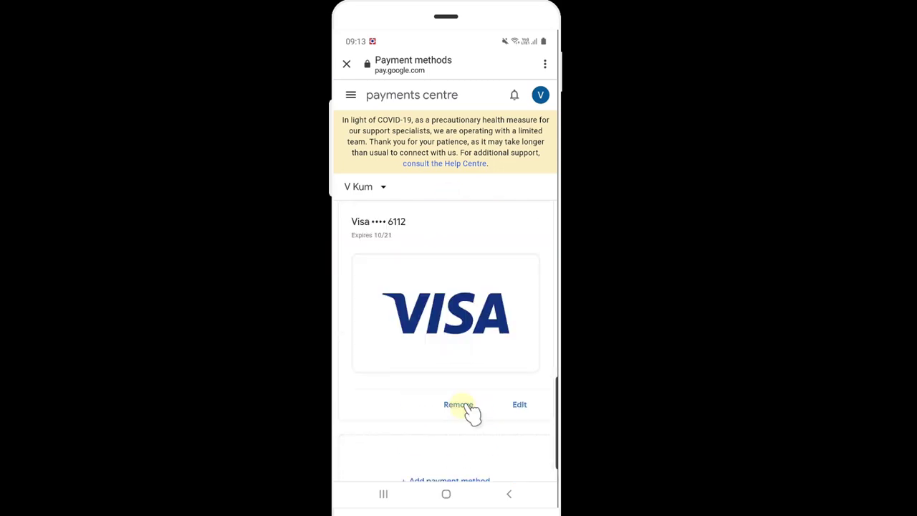
click(457, 404)
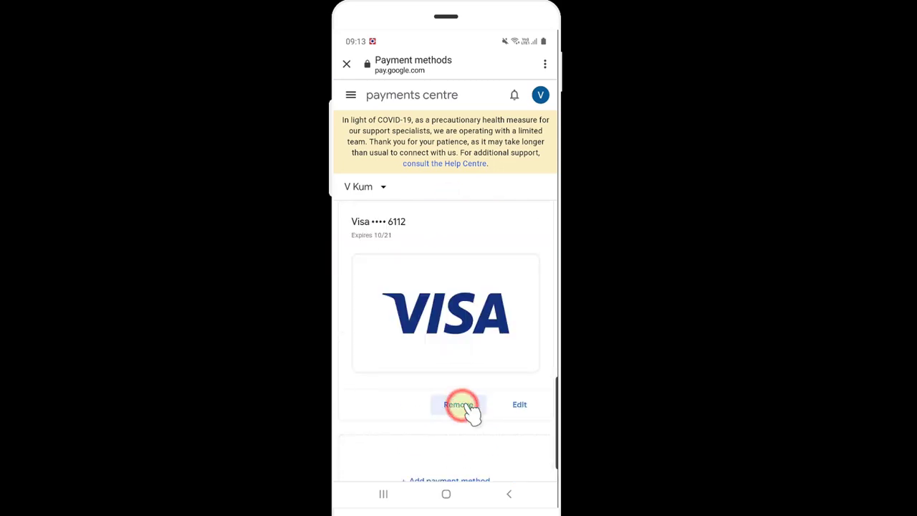
click(458, 404)
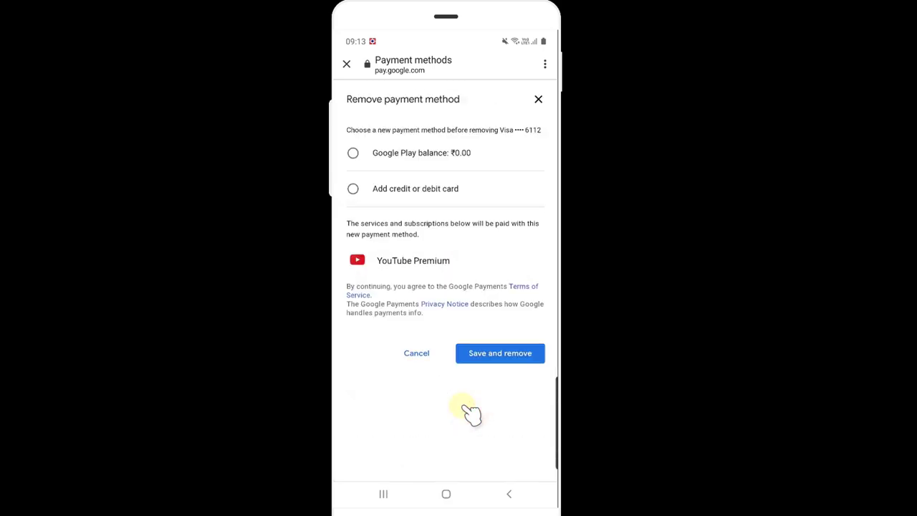
mouse_move(545, 365)
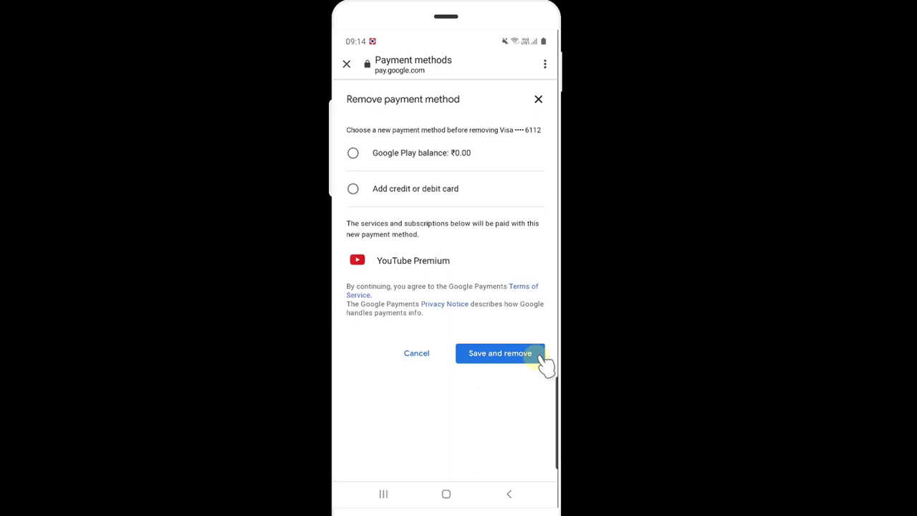